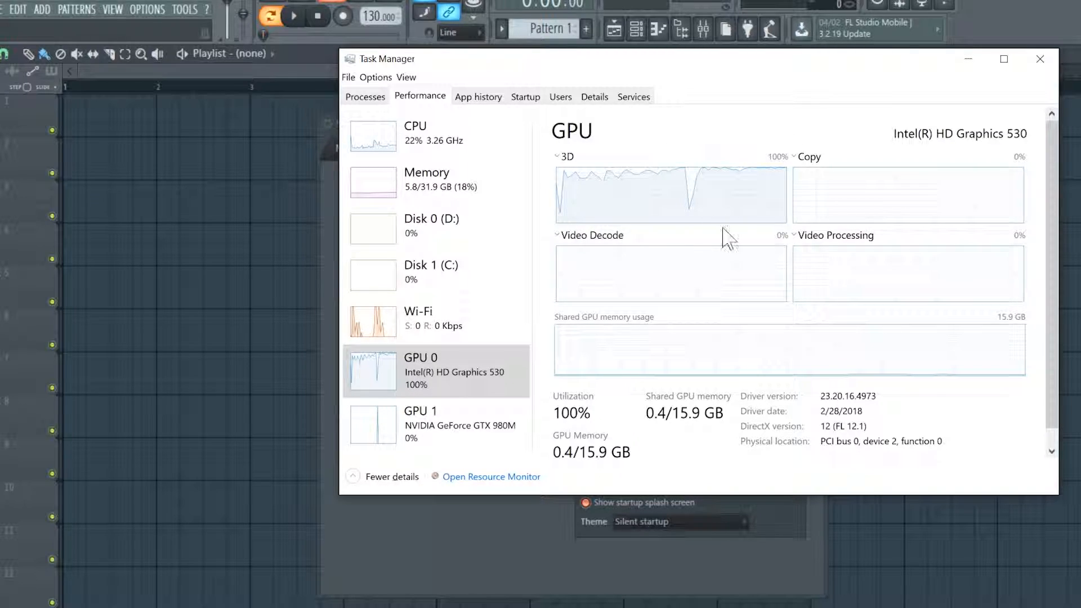
Sort the Task Manager process list by GPU usage, showing total GPU at 100%
left_click(365, 96)
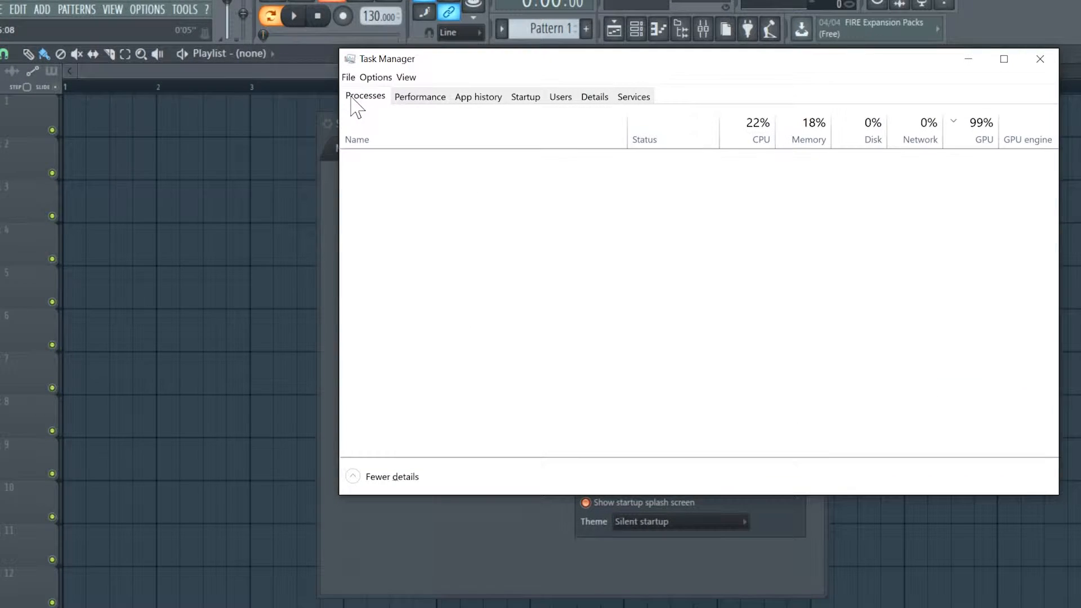
left_click(365, 97)
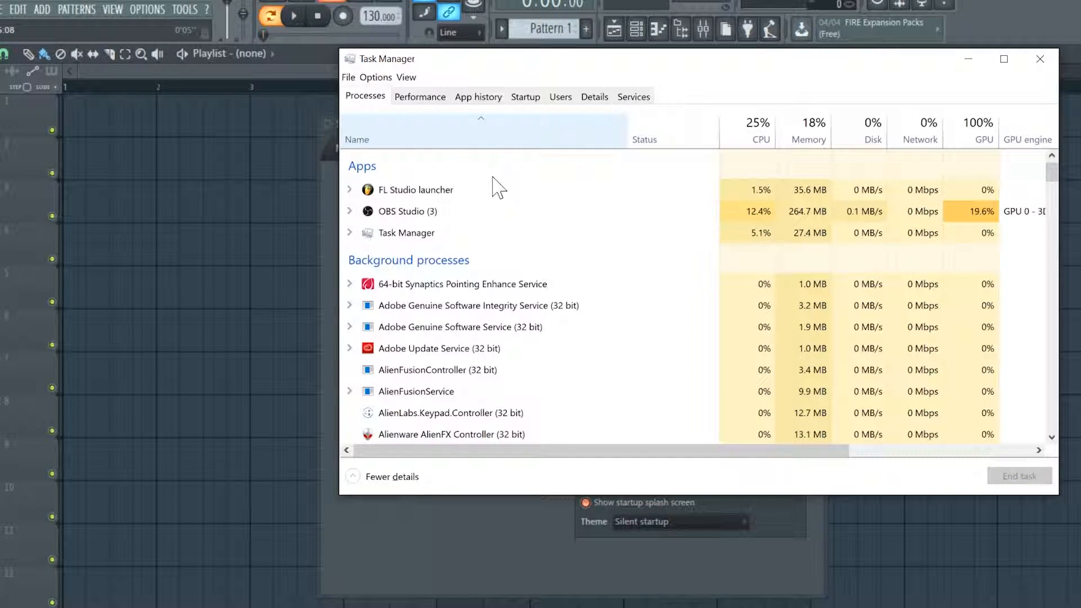
left_click(984, 130)
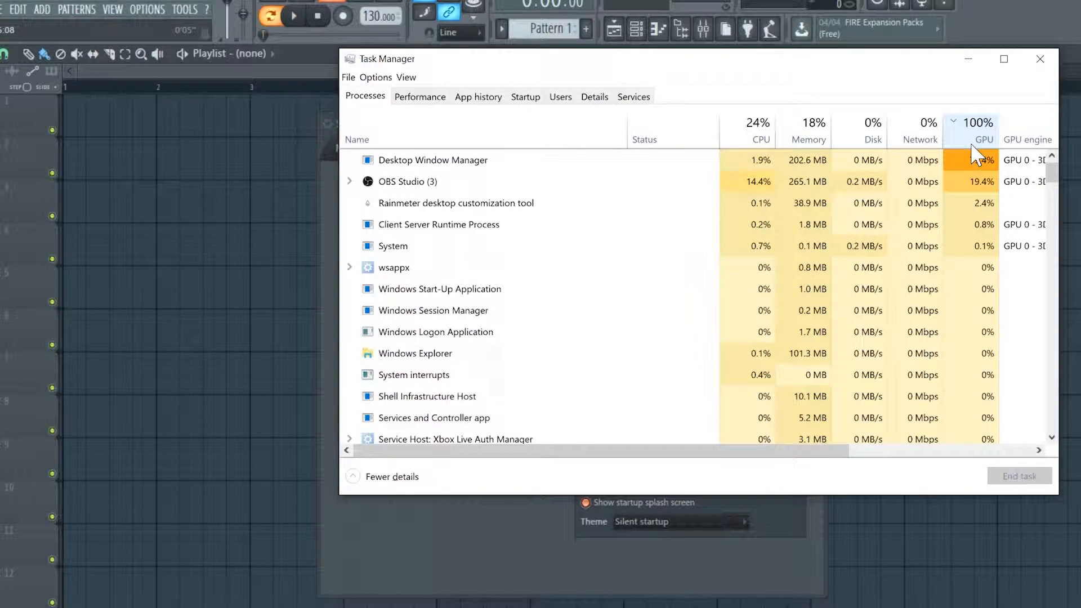
left_click(432, 160)
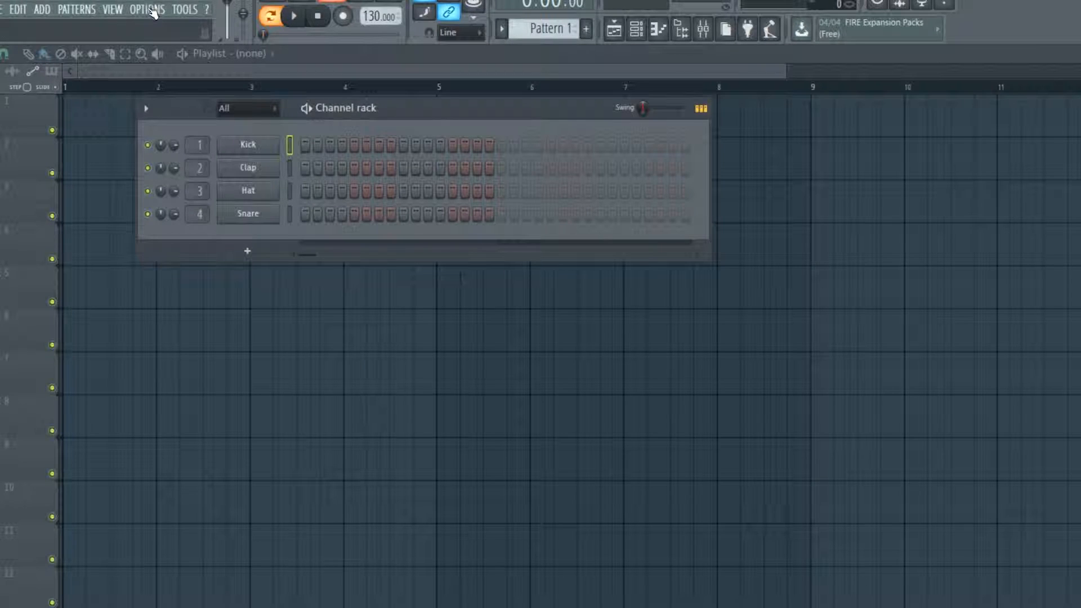
Bring up FL Studio's General settings from the Options menu
left_click(146, 9)
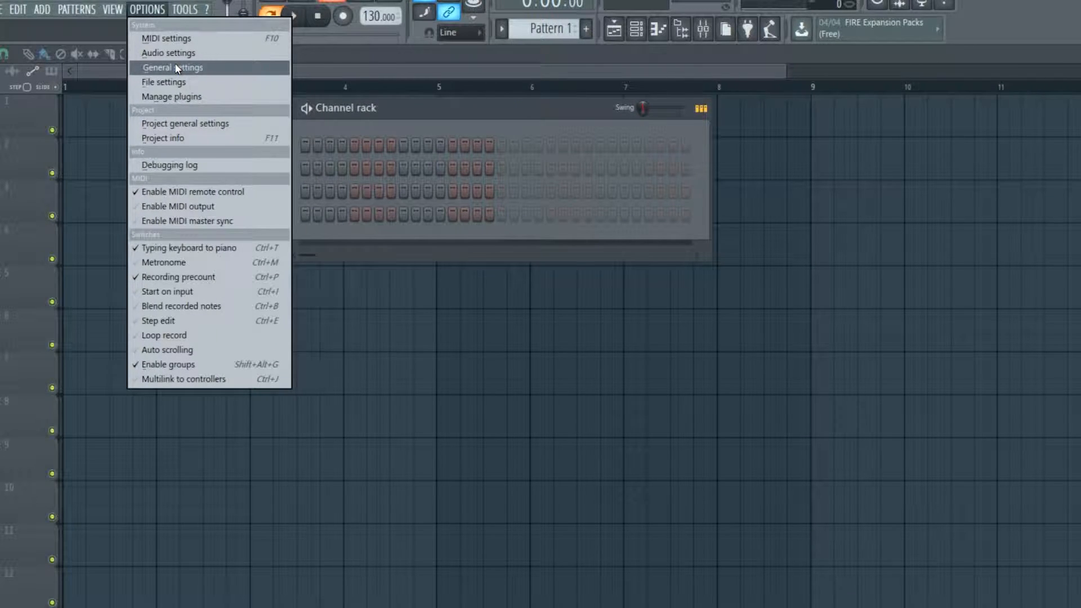
left_click(172, 68)
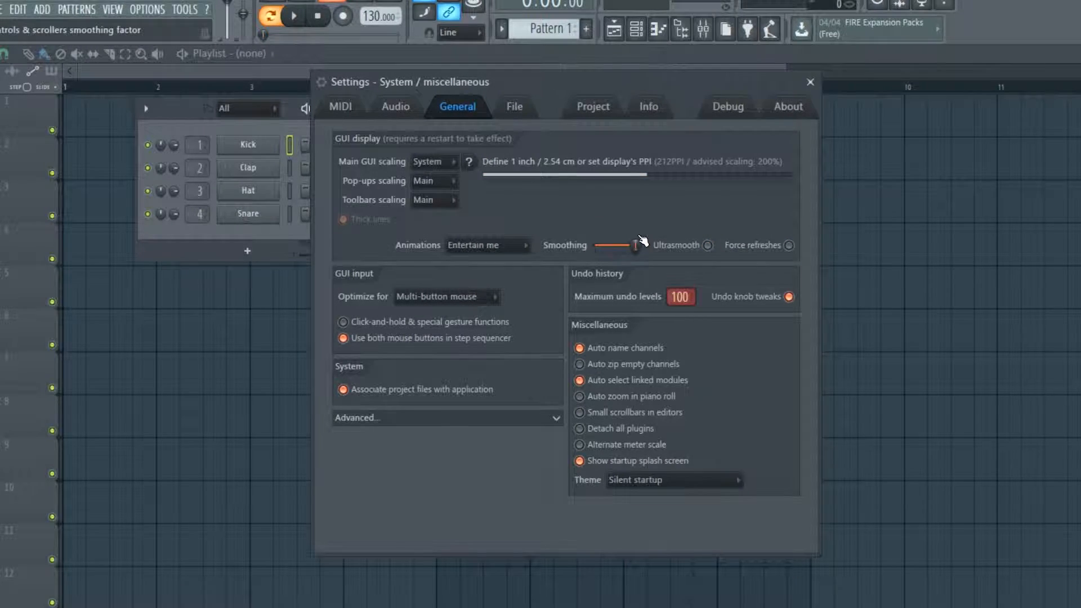
Set interface smoothing to its minimum and animations to 'Don't distract me'
left_click_drag(633, 244, 589, 245)
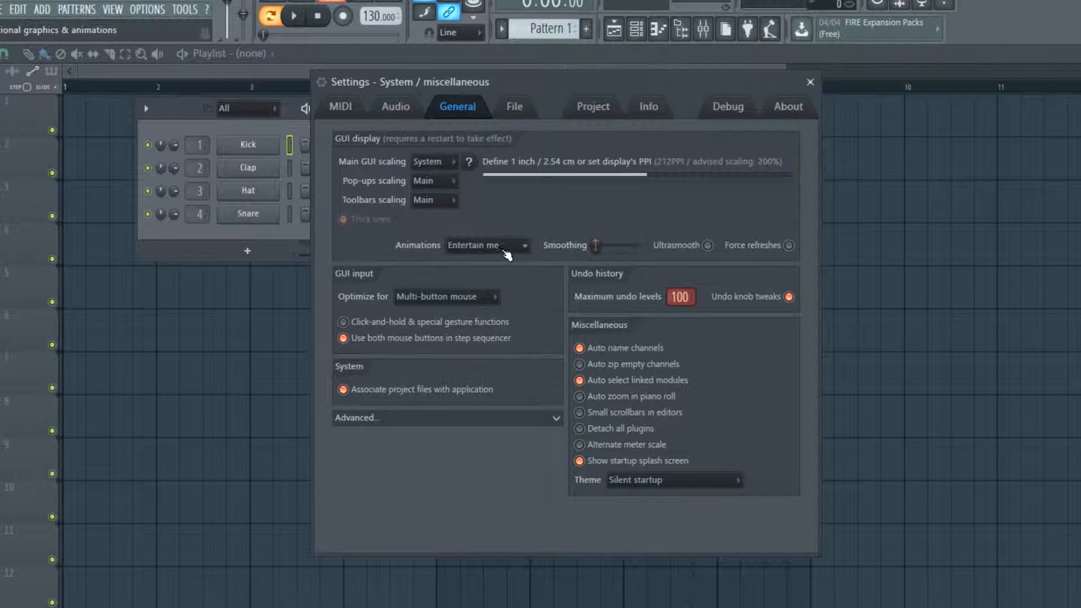
left_click(486, 244)
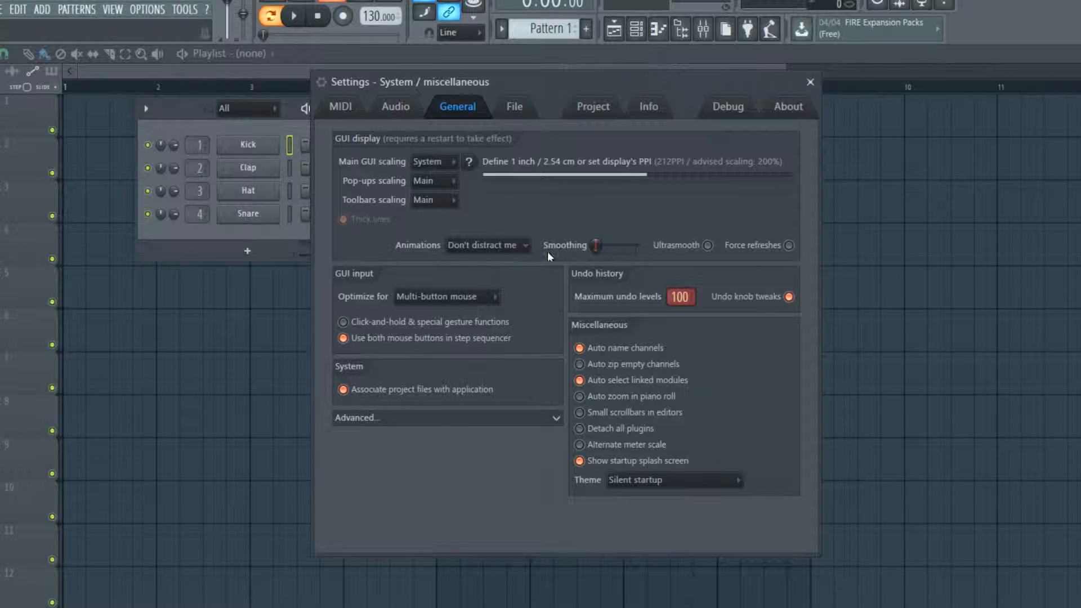
mouse_move(812, 246)
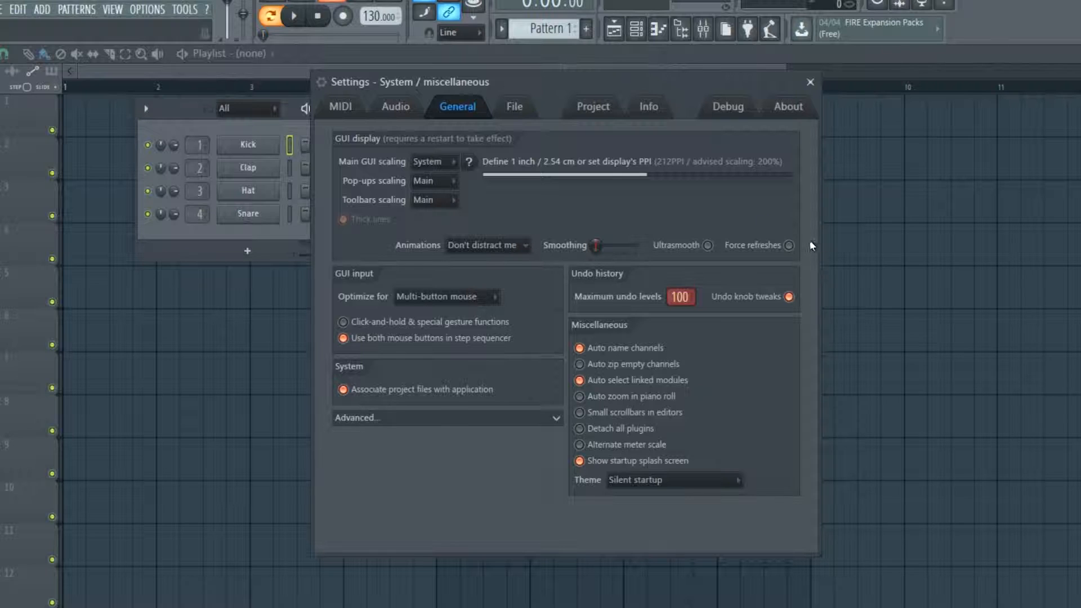
mouse_move(782, 241)
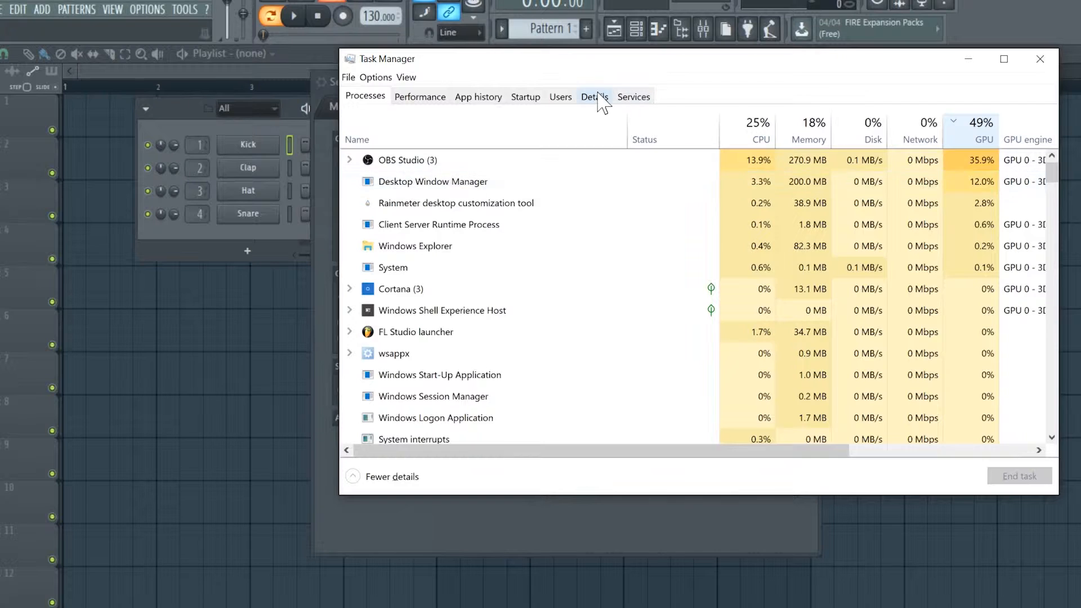
Show the GPU 0 performance graph, with utilization dropped to about 41%
left_click(419, 97)
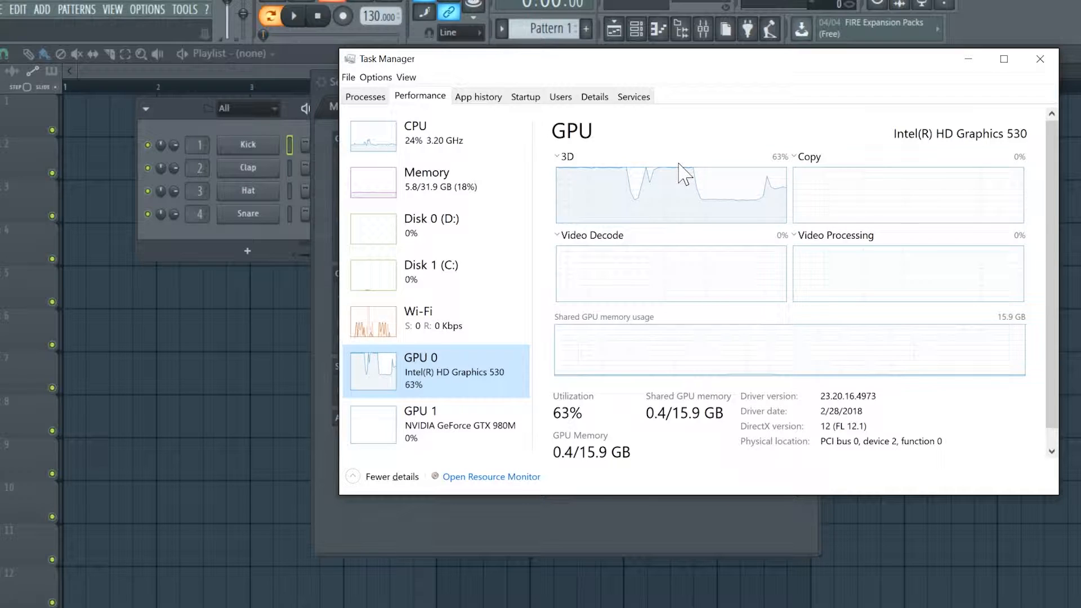
mouse_move(692, 200)
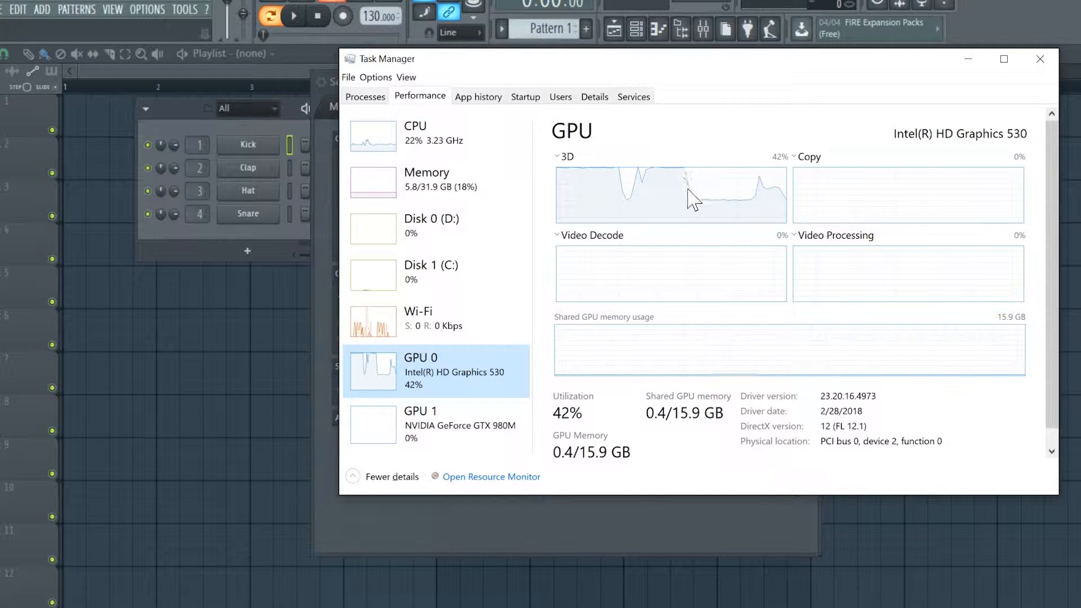
mouse_move(1027, 113)
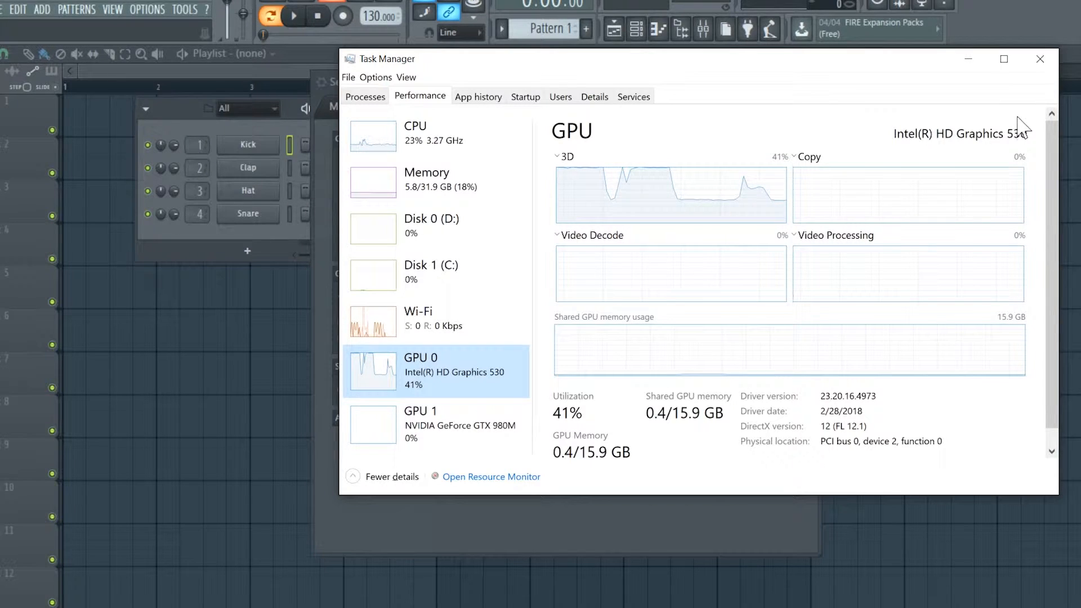
mouse_move(1040, 58)
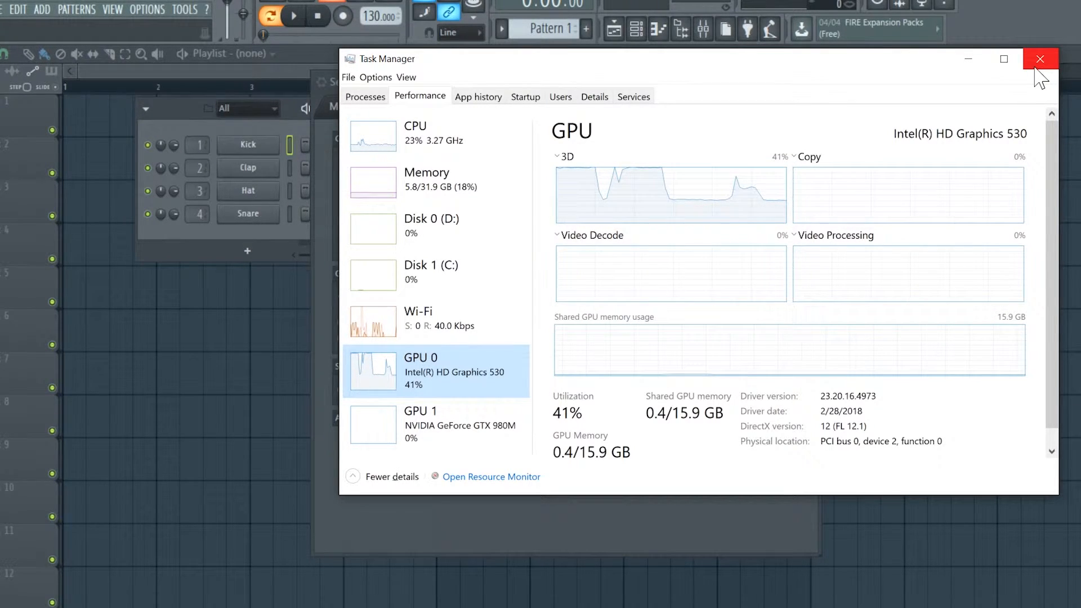